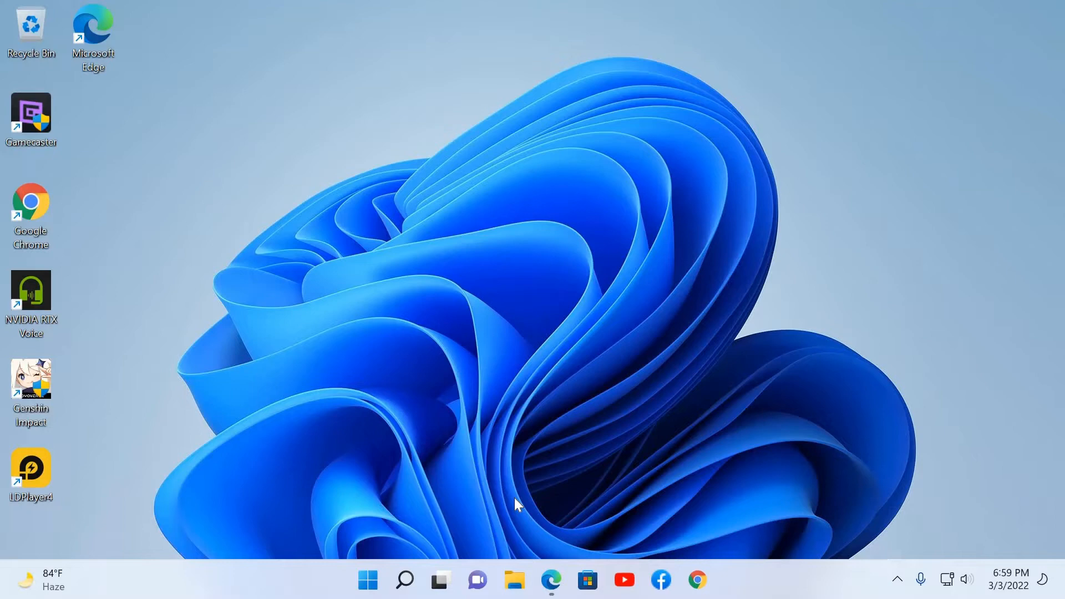
pyautogui.moveTo(158, 324)
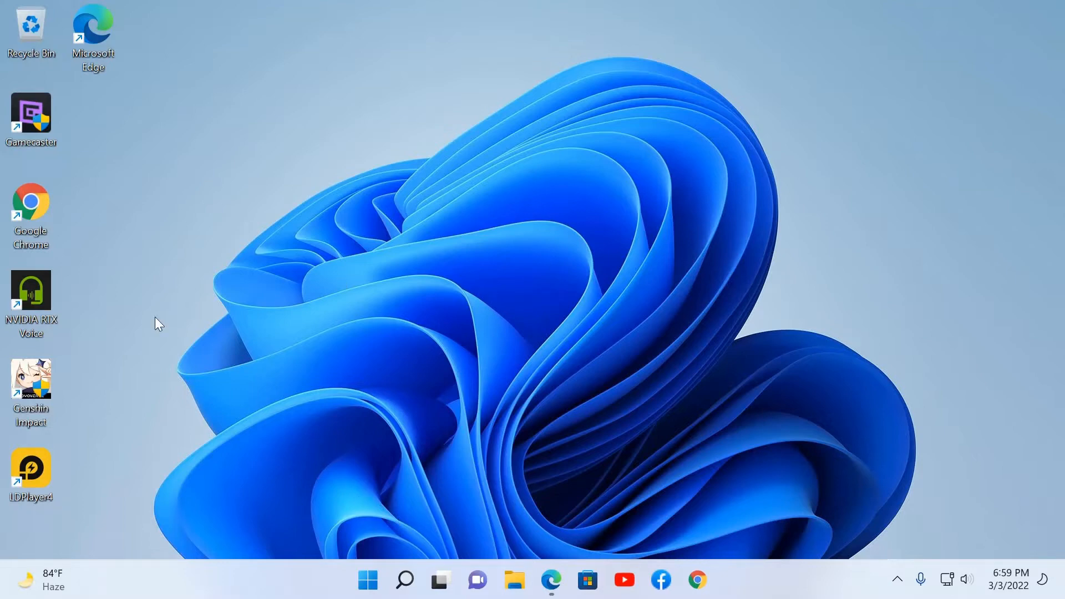
pyautogui.moveTo(138, 247)
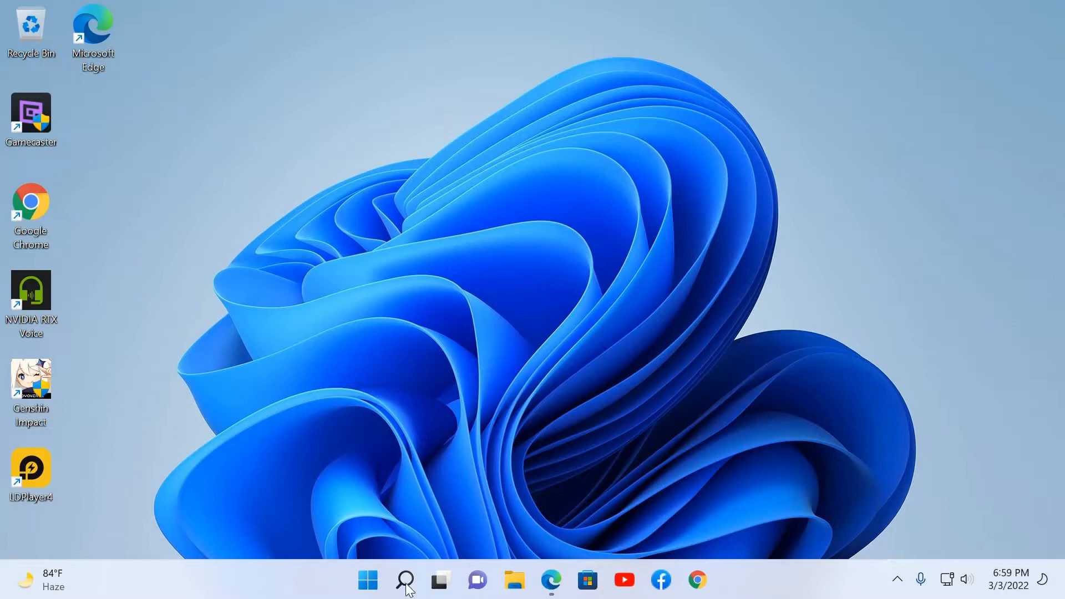
pyautogui.moveTo(376, 590)
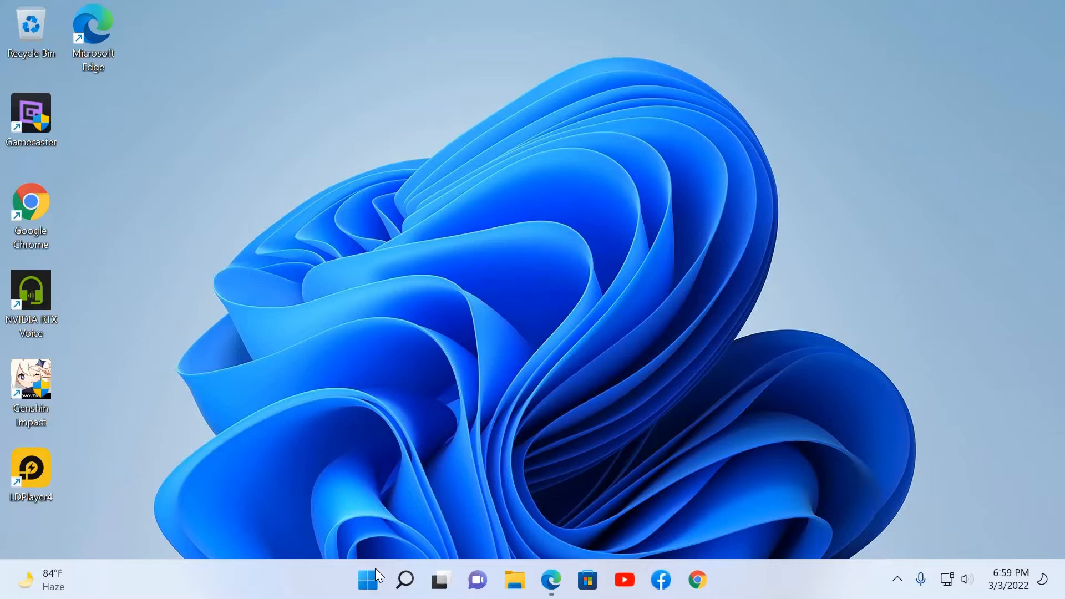
# Step: Launch Settings from the Start menu and go to the Personalization page
pyautogui.click(368, 580)
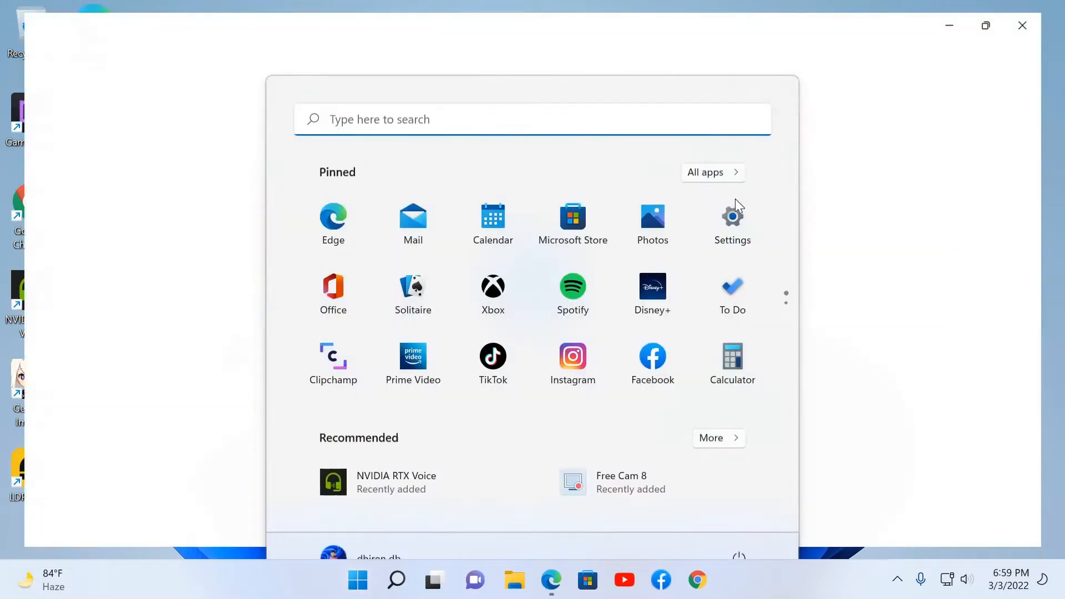
pyautogui.click(733, 215)
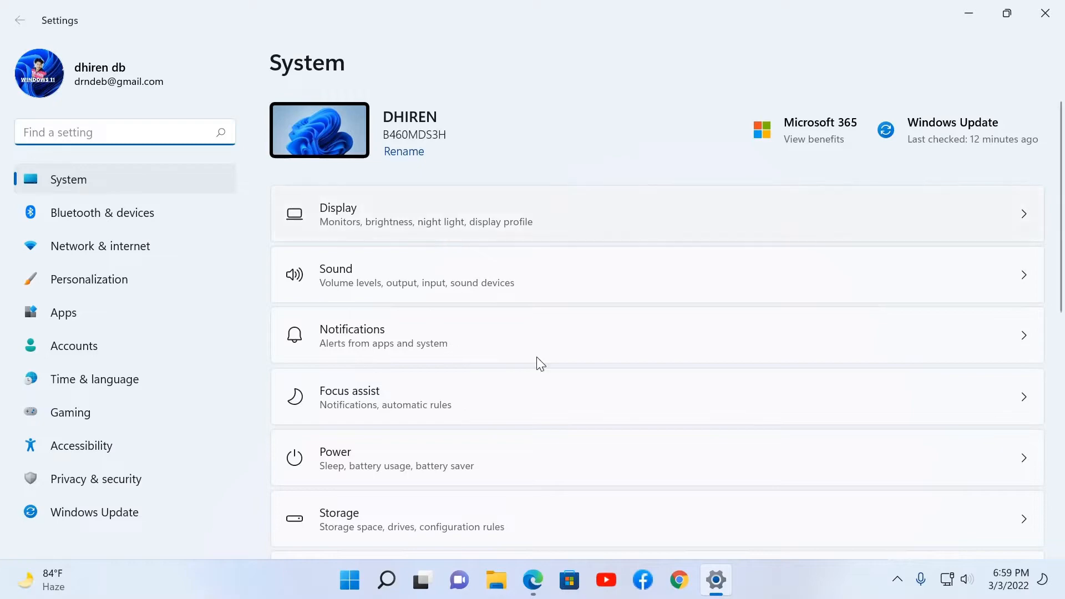
pyautogui.scroll(-3)
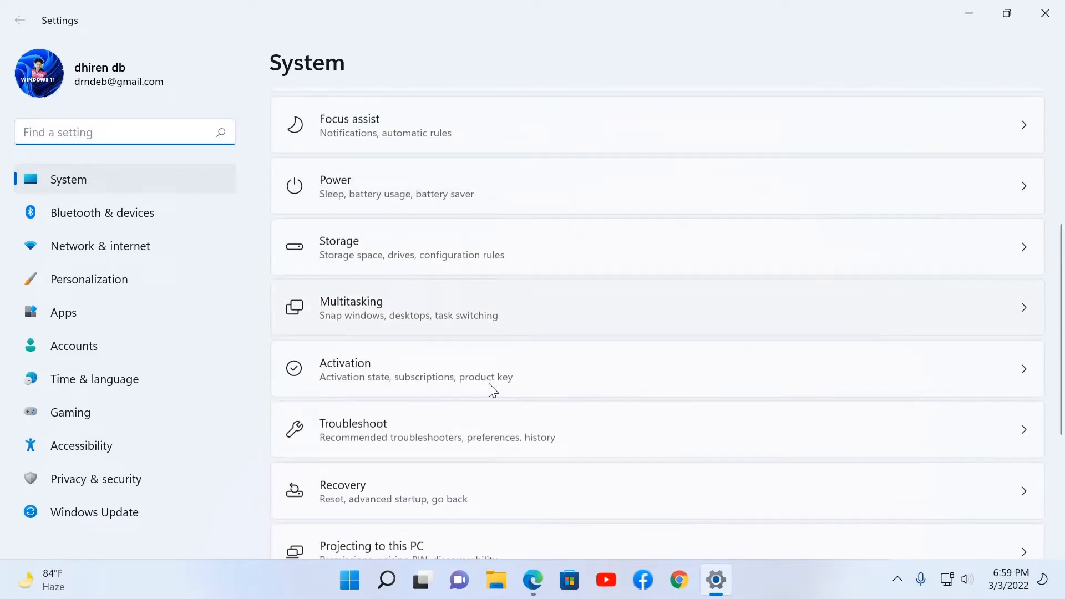
pyautogui.scroll(-3)
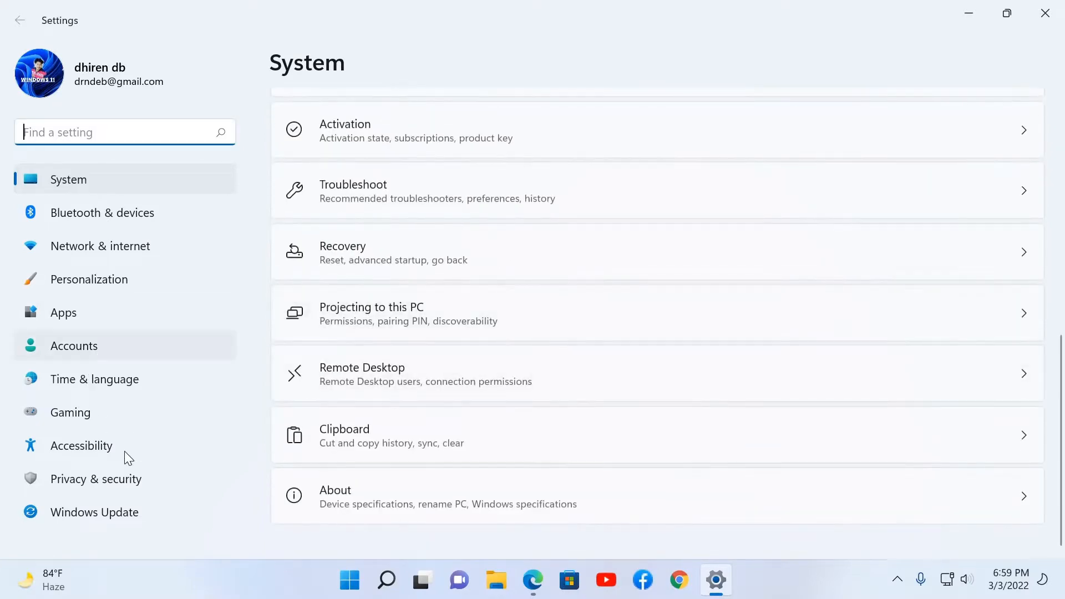
pyautogui.click(89, 279)
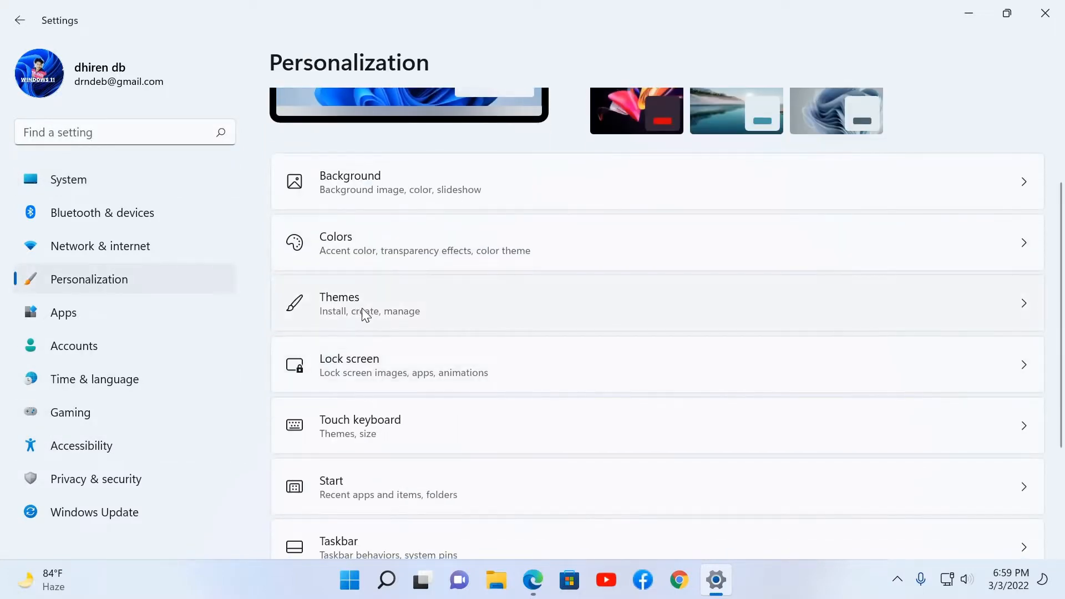
# Step: In Themes > Desktop icon settings, enable Computer, User's Files and Control Panel icons, then apply
pyautogui.click(361, 304)
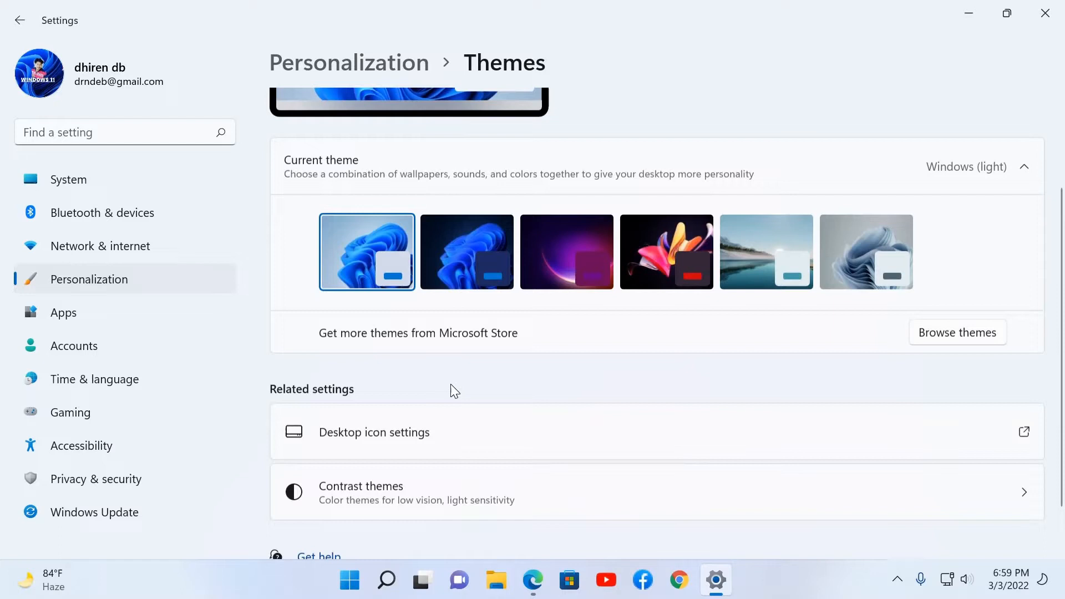
pyautogui.click(374, 432)
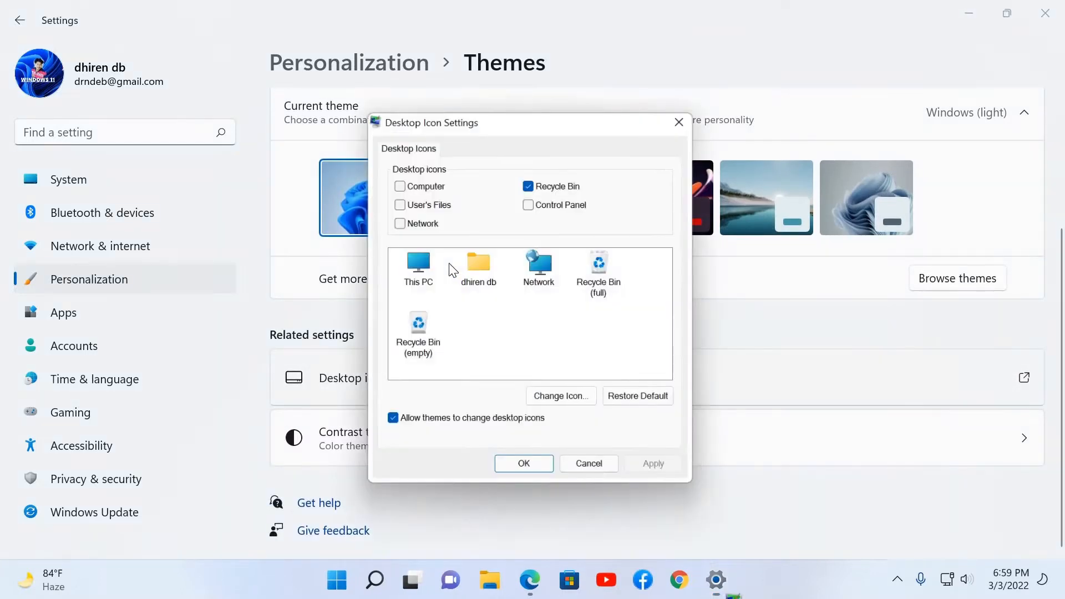
pyautogui.click(400, 205)
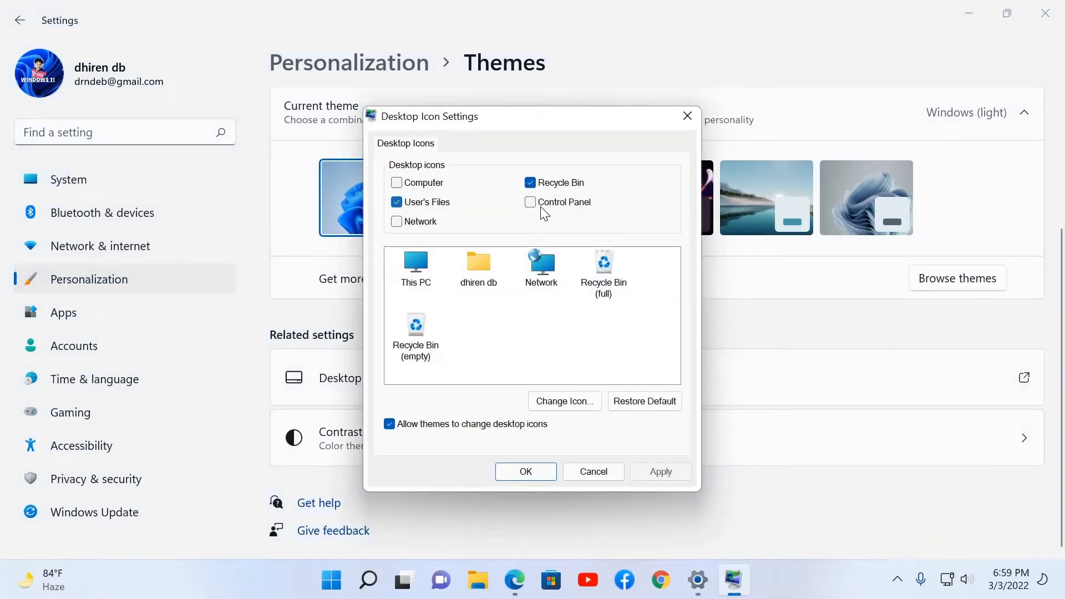
pyautogui.click(531, 202)
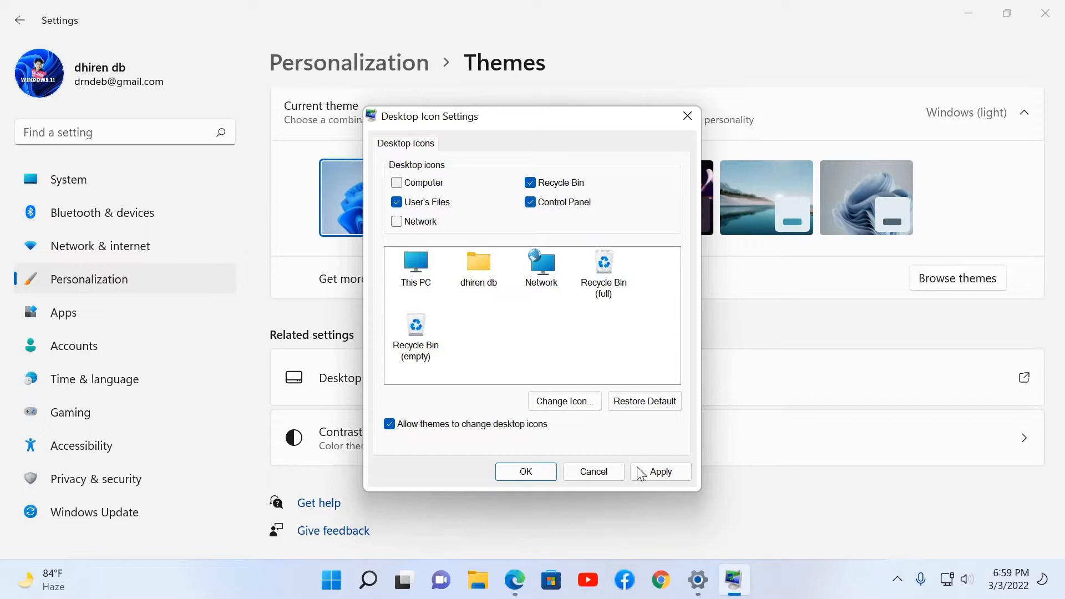
pyautogui.click(661, 471)
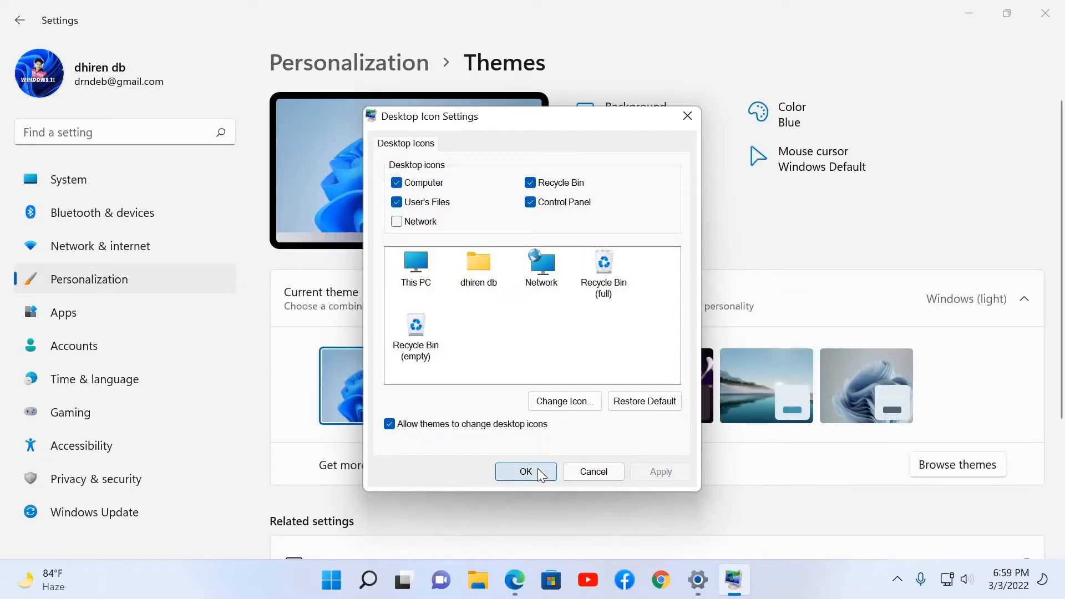
# Step: Confirm Desktop Icon Settings with OK so This PC, user folder and Control Panel appear
pyautogui.click(526, 472)
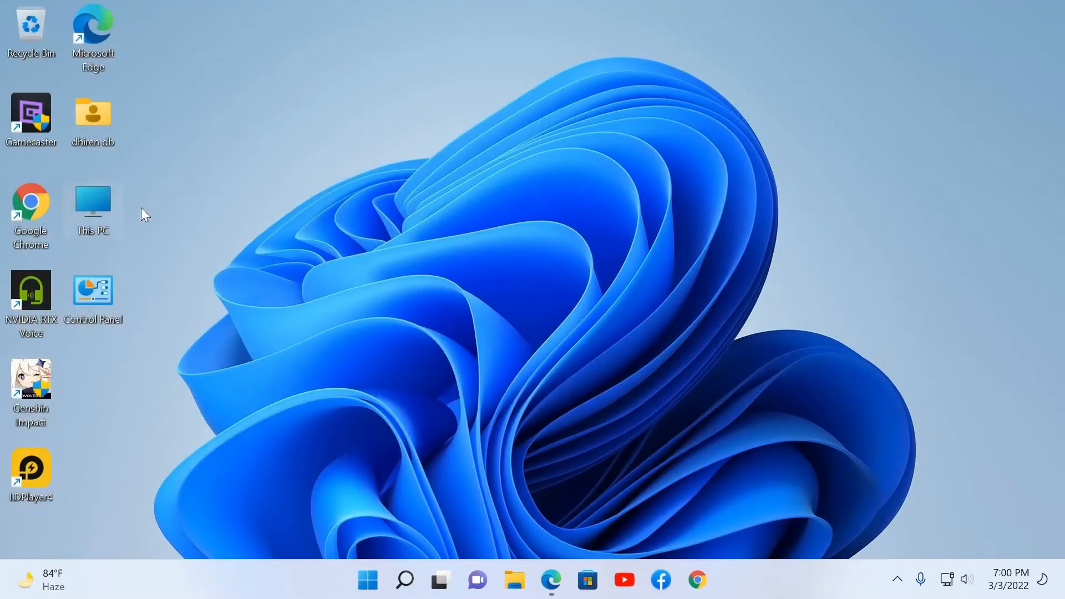
pyautogui.moveTo(307, 145)
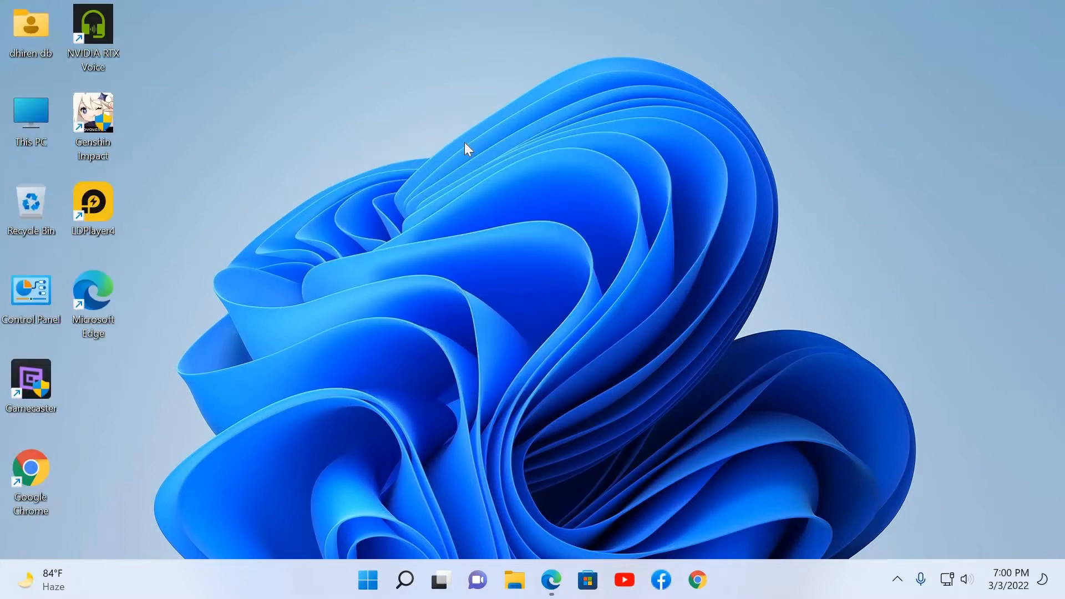
pyautogui.moveTo(679, 513)
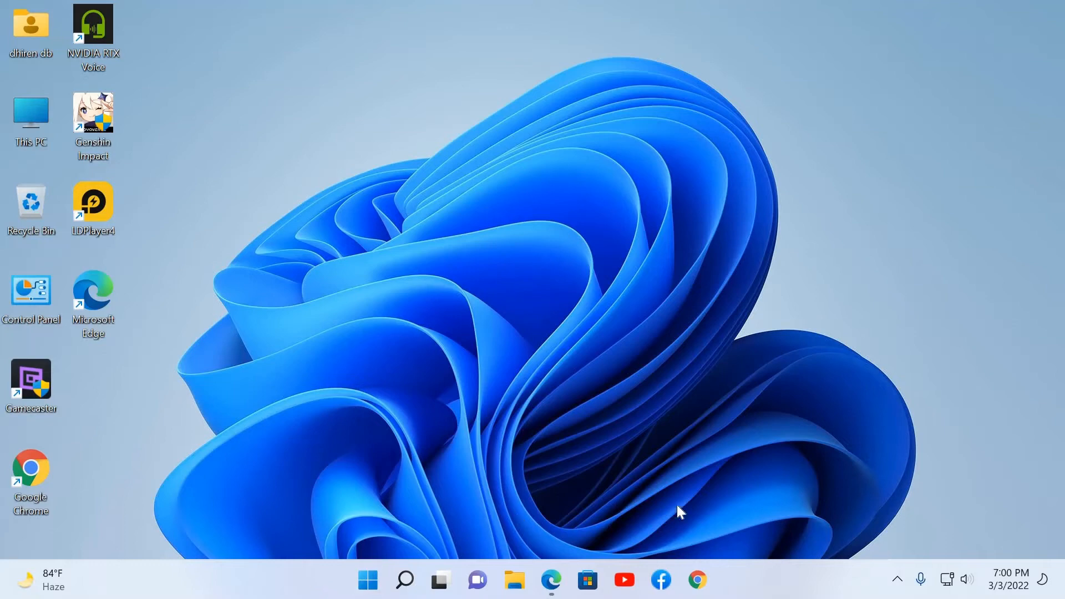
pyautogui.moveTo(362, 584)
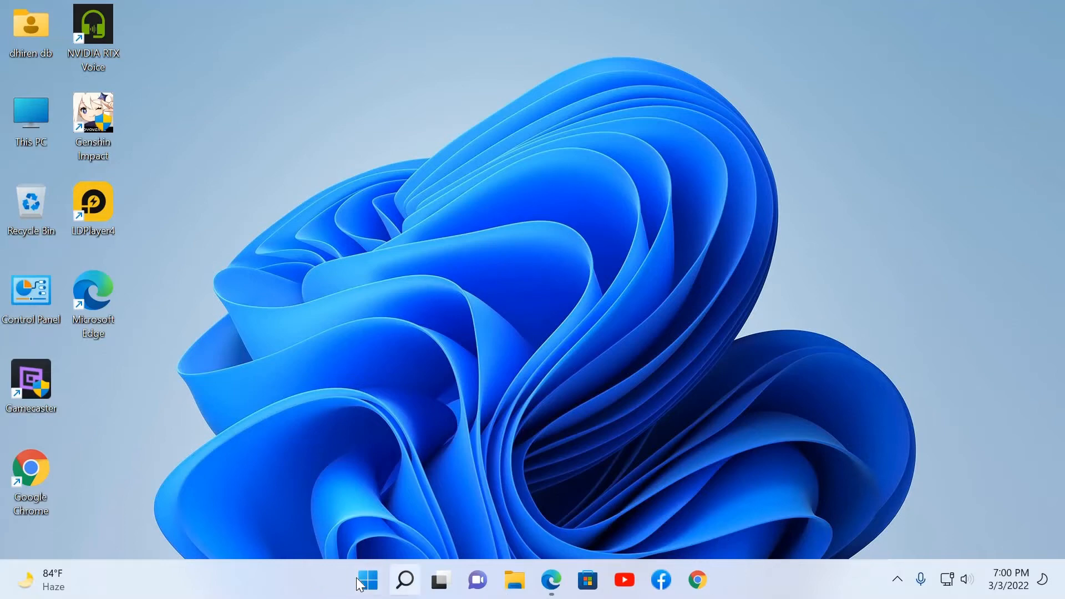
pyautogui.moveTo(372, 583)
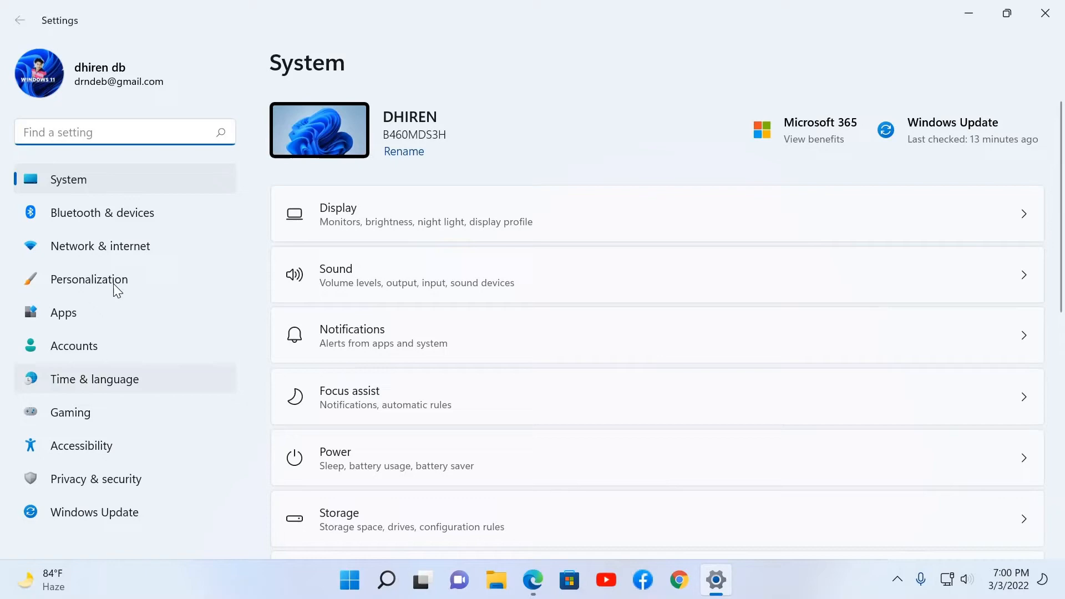
# Step: Show Personalization > Taskbar with Taskbar behaviors expanded, alignment at Center, window maximised
pyautogui.click(88, 279)
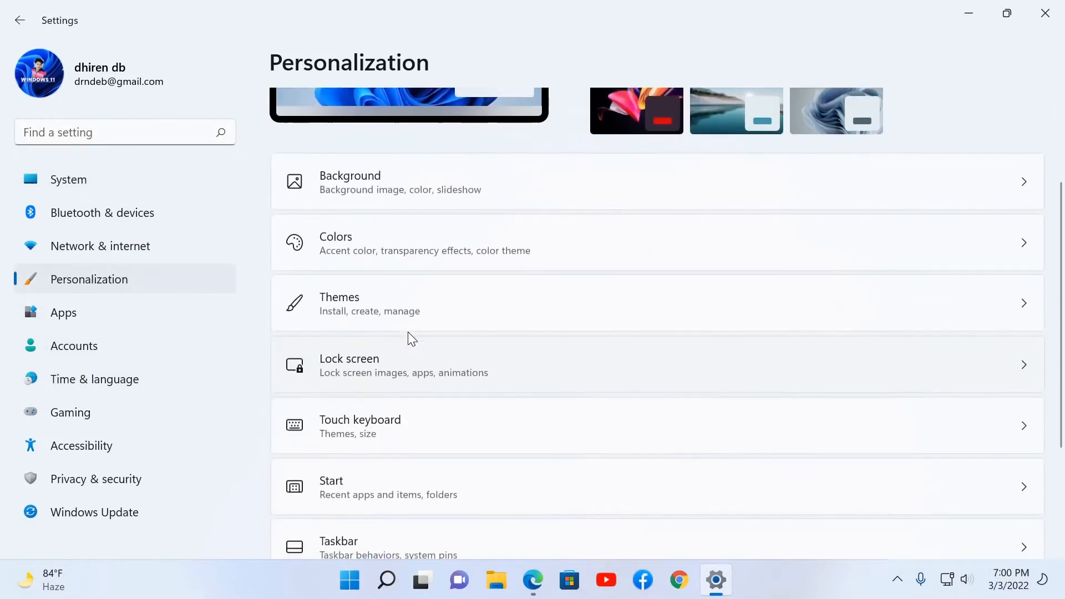
pyautogui.scroll(-3)
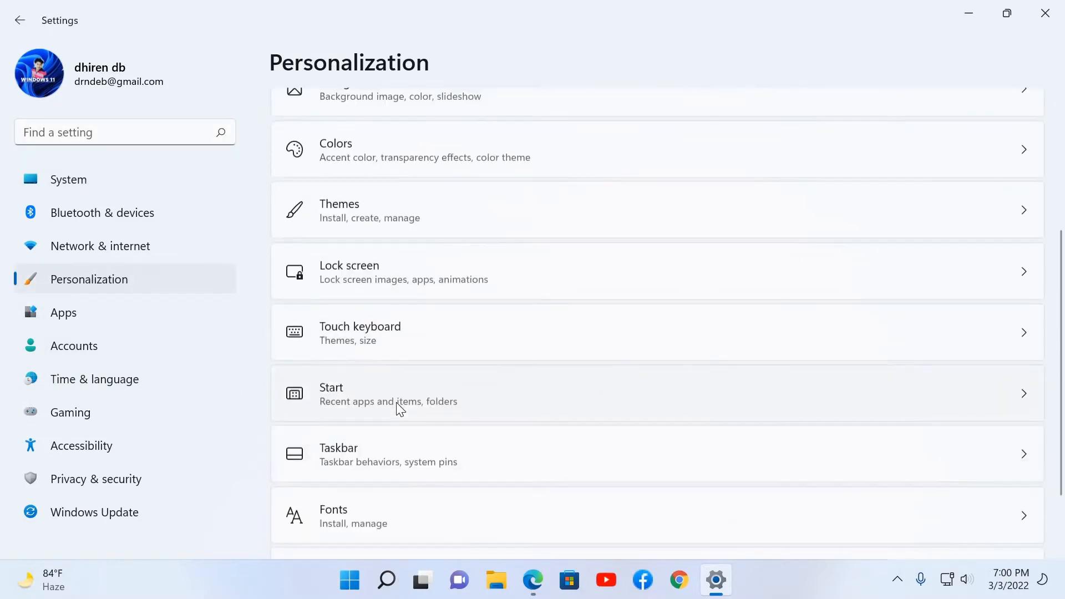
pyautogui.click(338, 455)
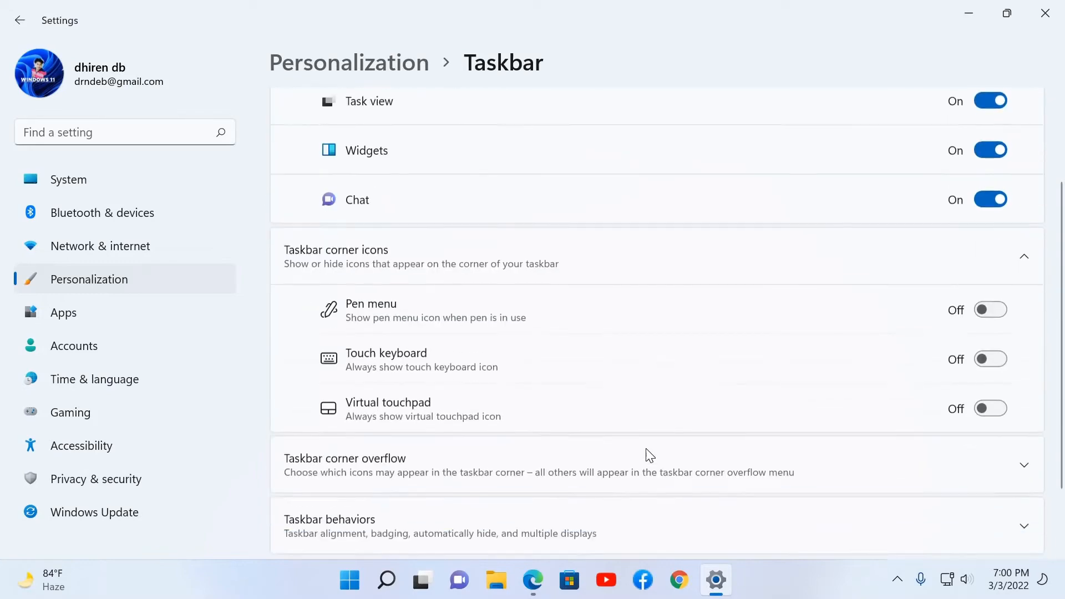
pyautogui.scroll(-3)
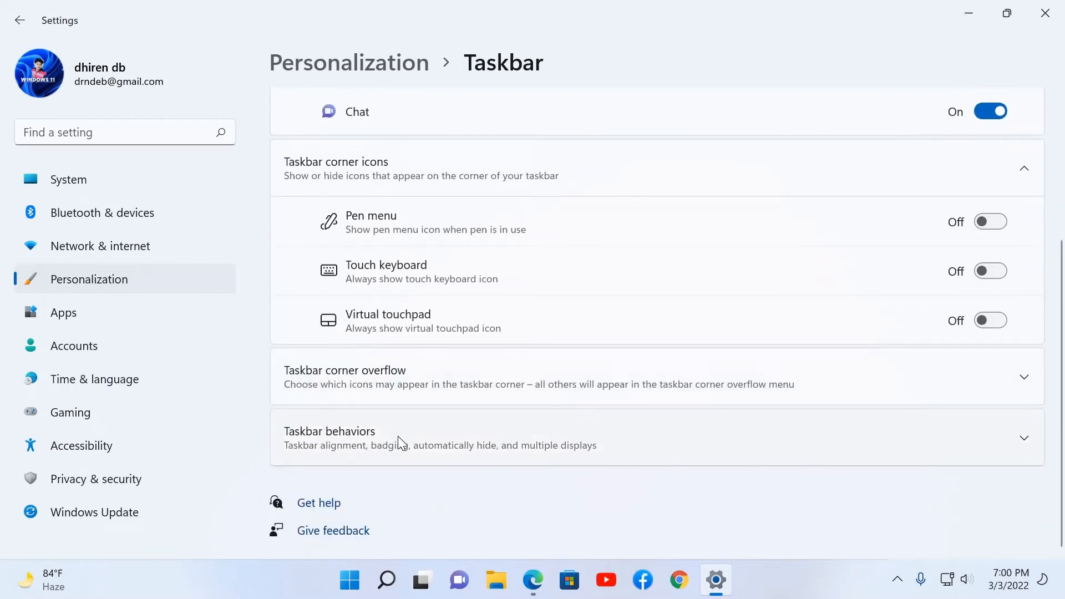
pyautogui.click(330, 439)
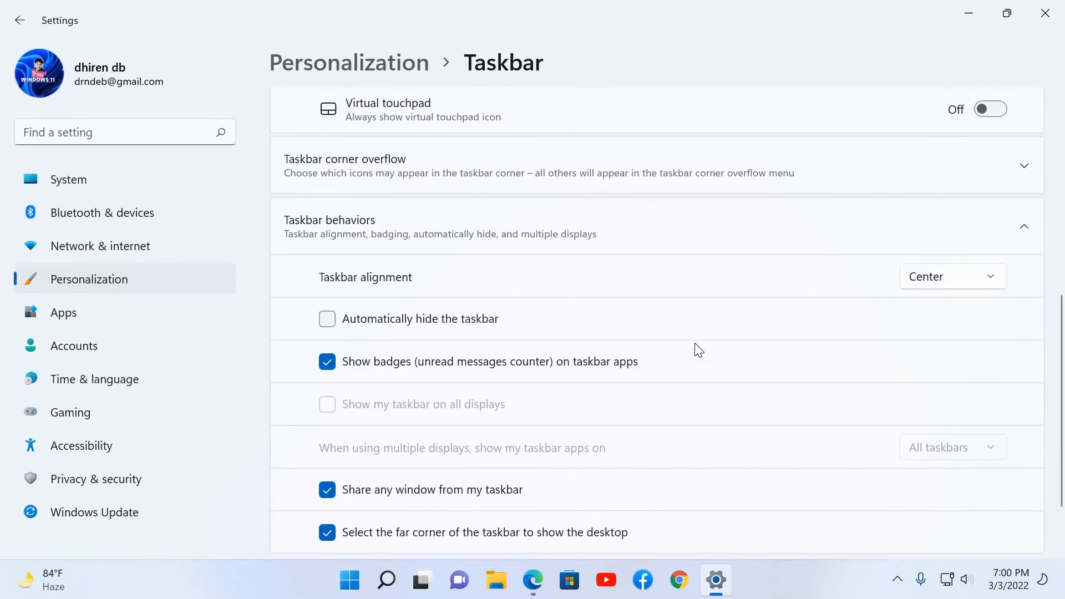
pyautogui.scroll(-3)
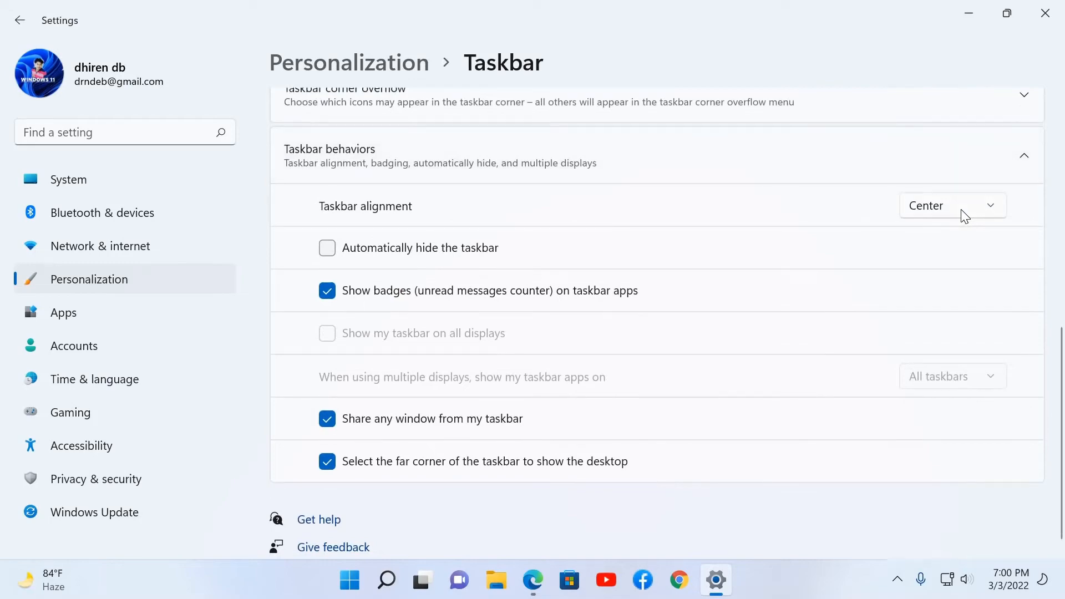
pyautogui.click(953, 205)
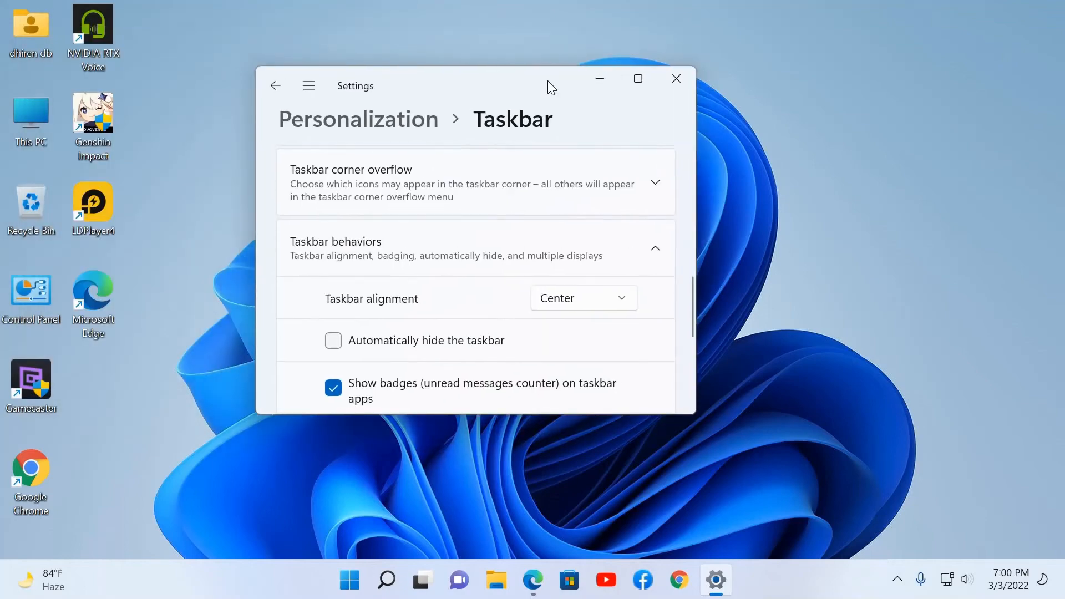
pyautogui.moveTo(635, 92)
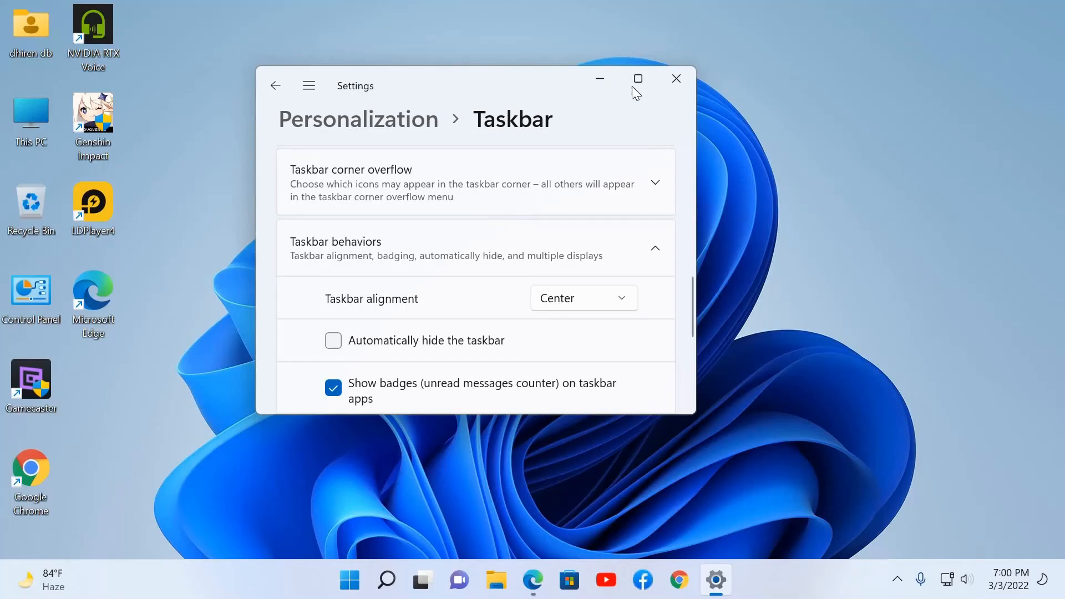
pyautogui.click(638, 78)
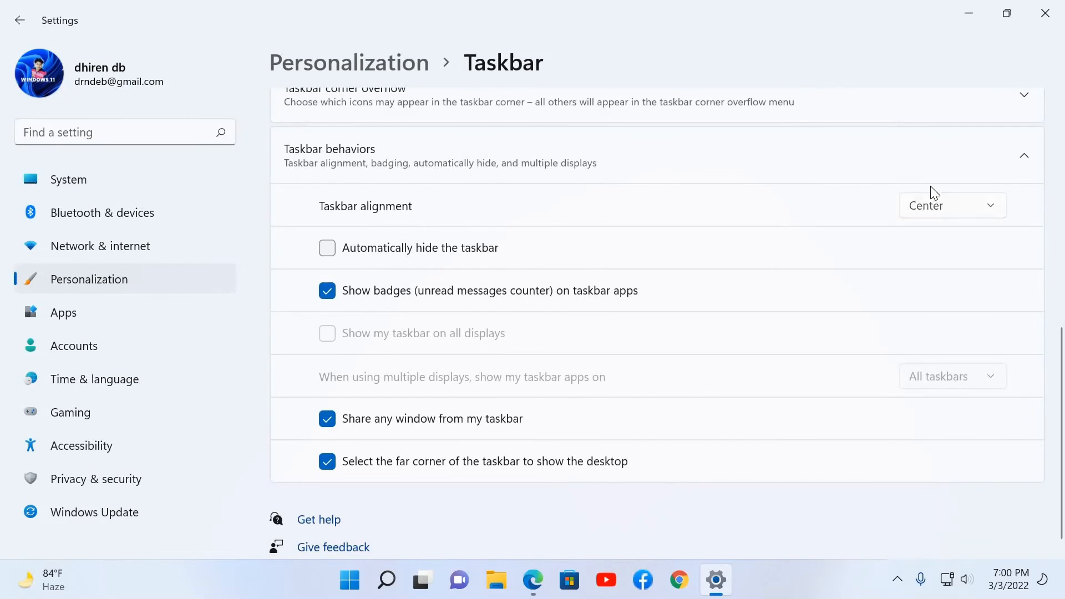
# Step: Change Taskbar alignment from Center to Left
pyautogui.click(953, 206)
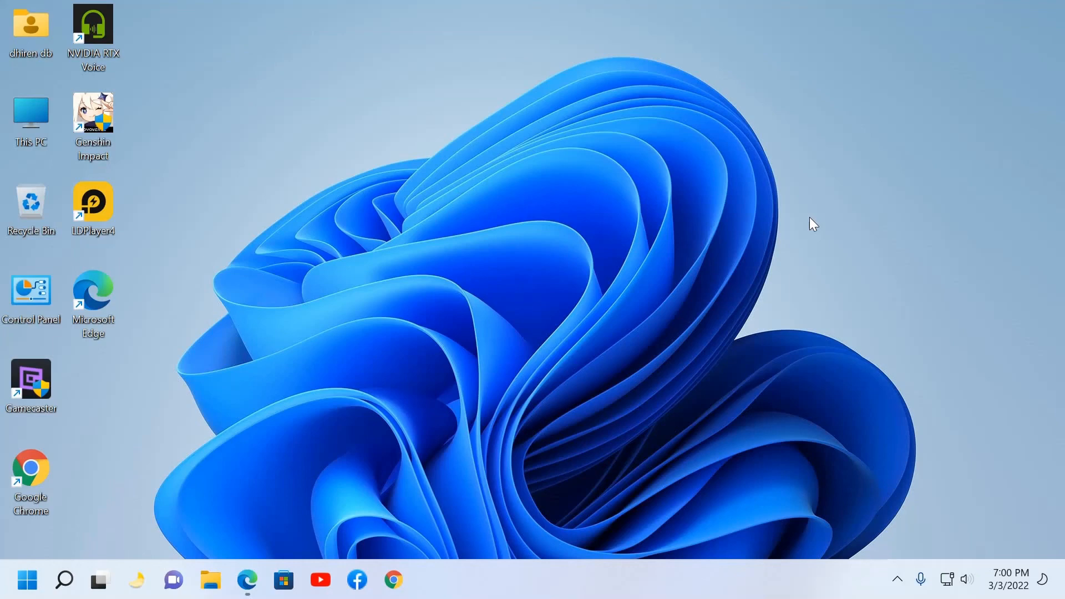
pyautogui.moveTo(684, 253)
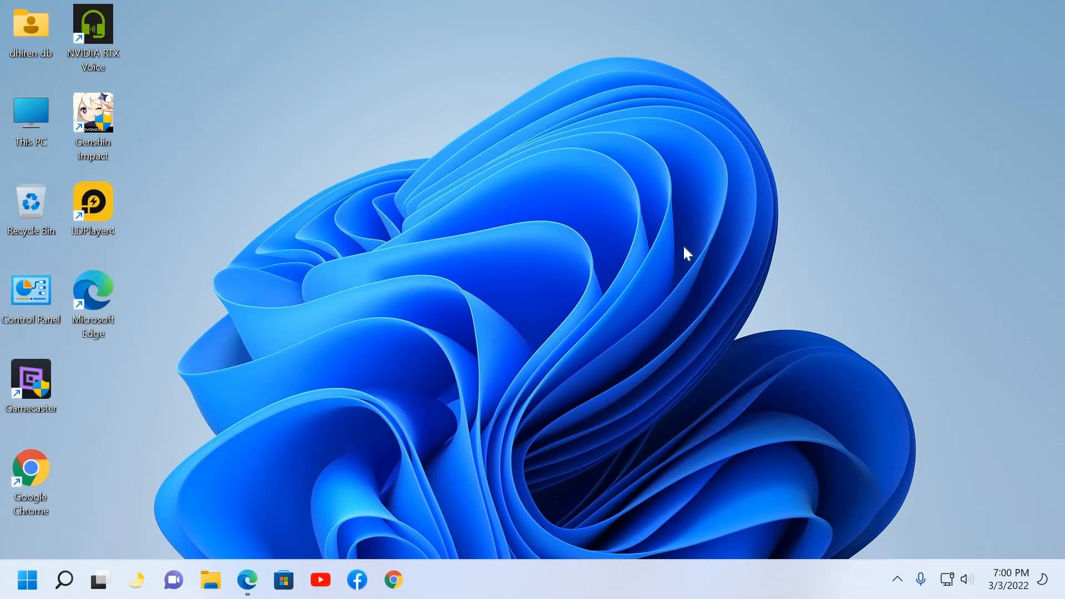